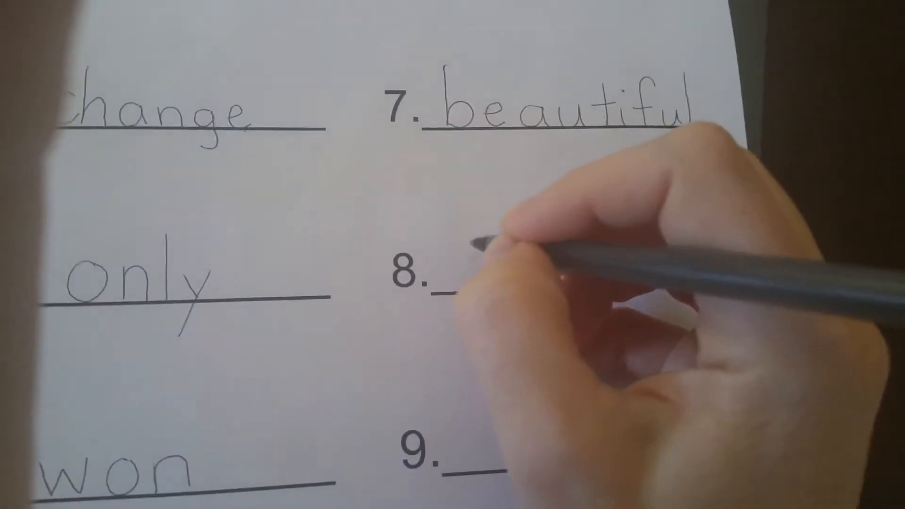
pyautogui.write('blu')
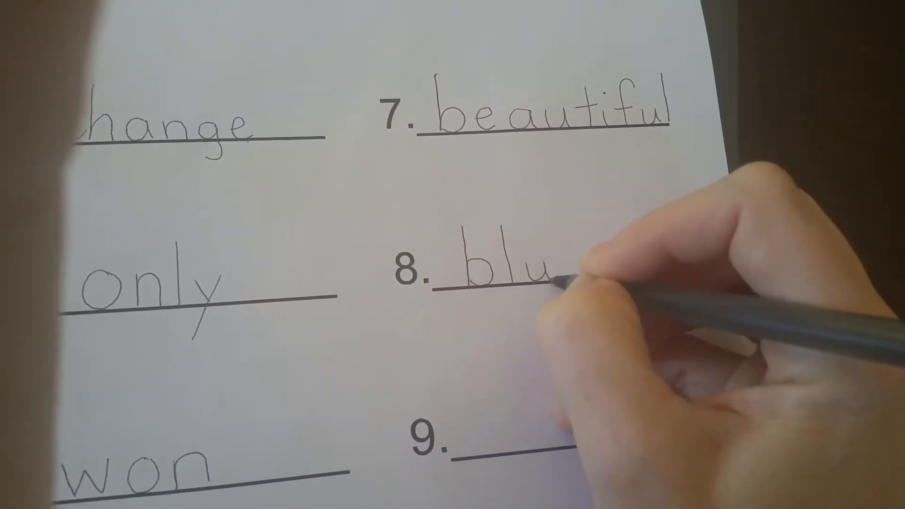
pyautogui.write('e')
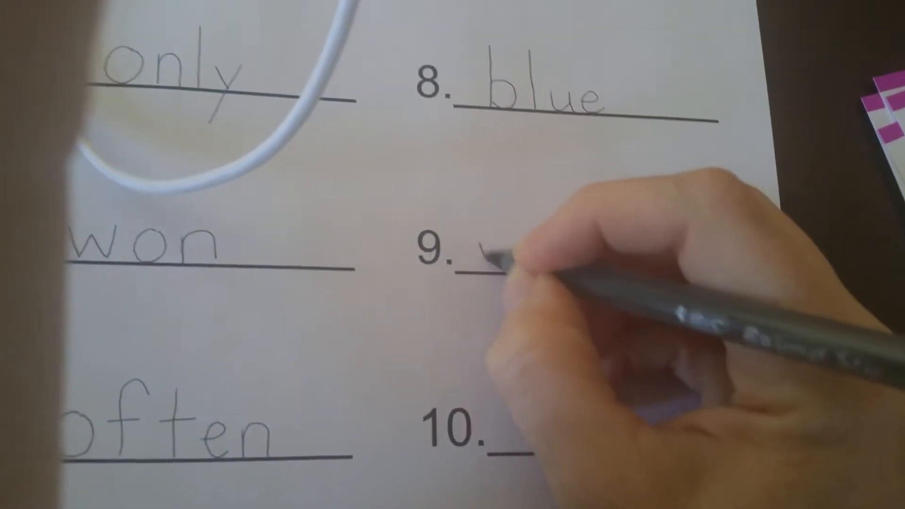
pyautogui.write('wom')
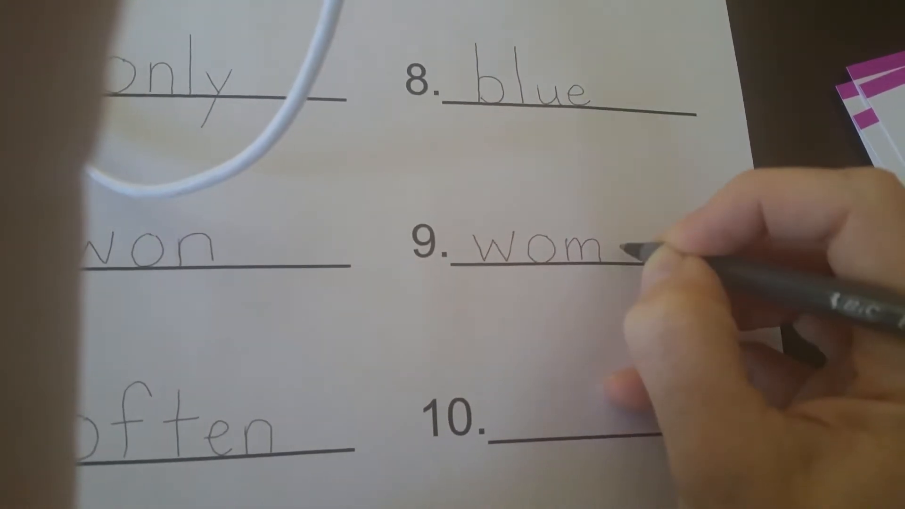
pyautogui.write('an')
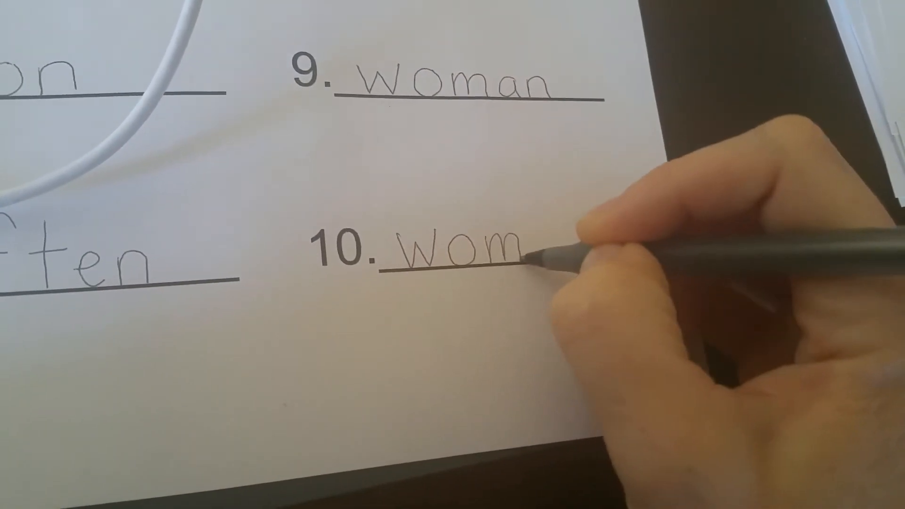
pyautogui.write('e')
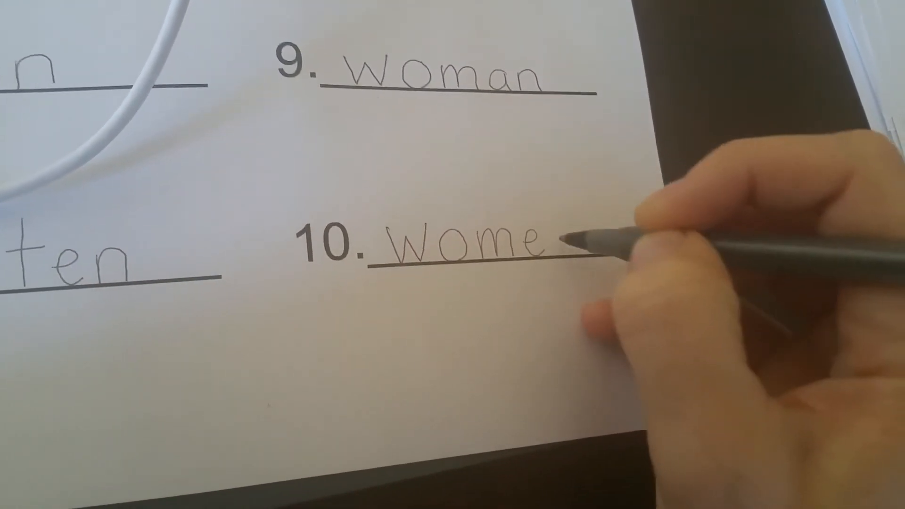